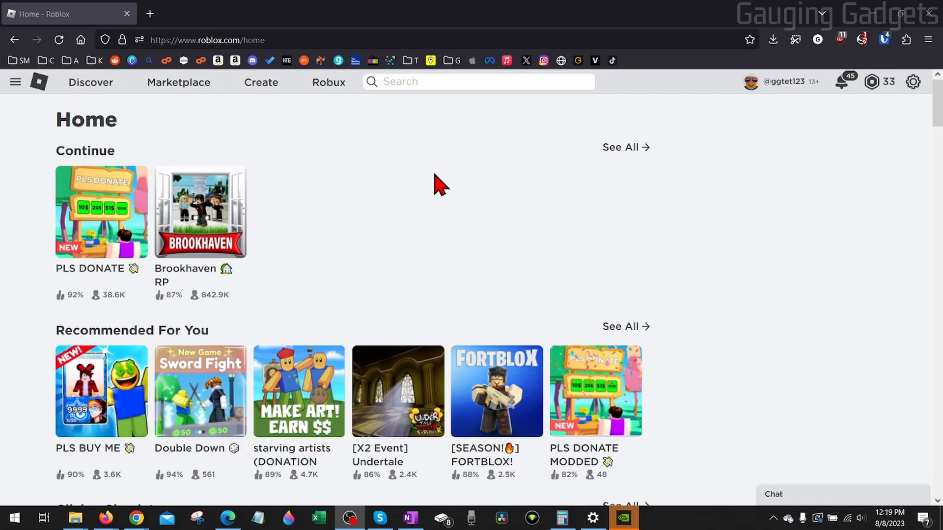
pyautogui.moveTo(451, 252)
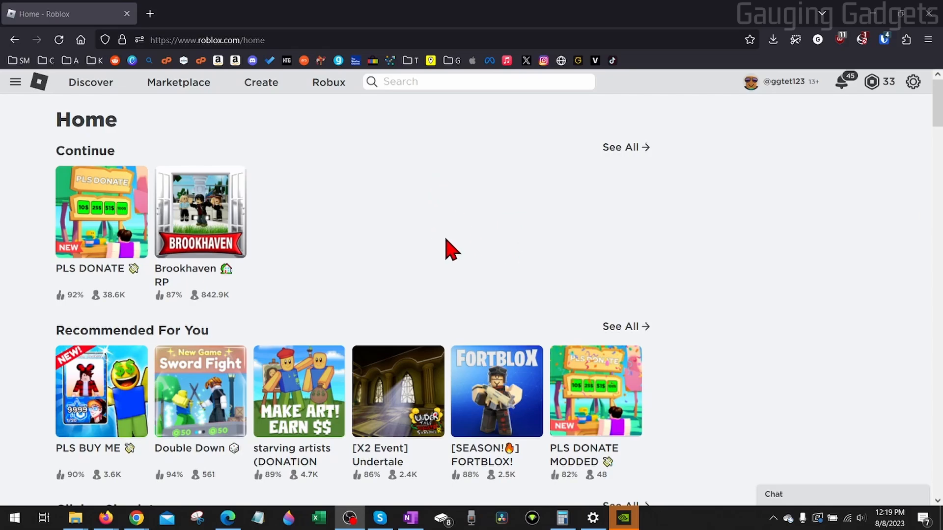
pyautogui.moveTo(466, 315)
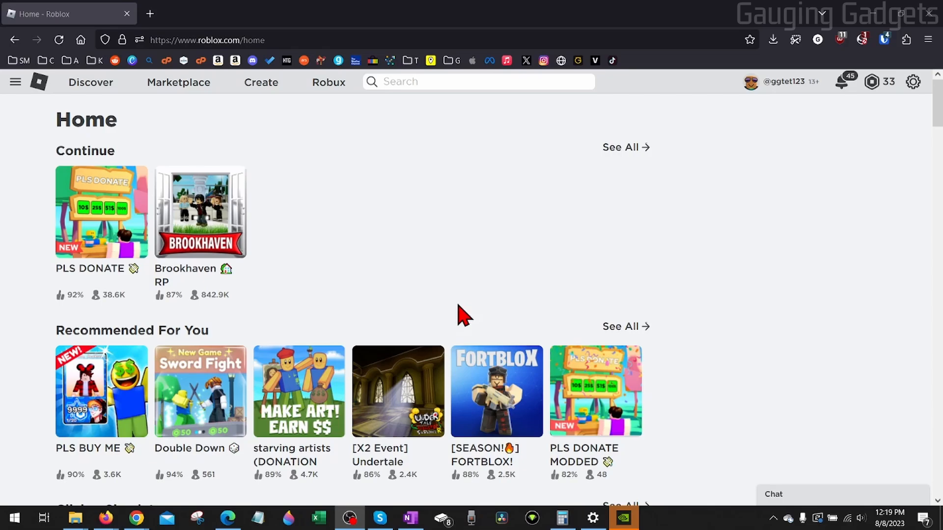
pyautogui.moveTo(372, 244)
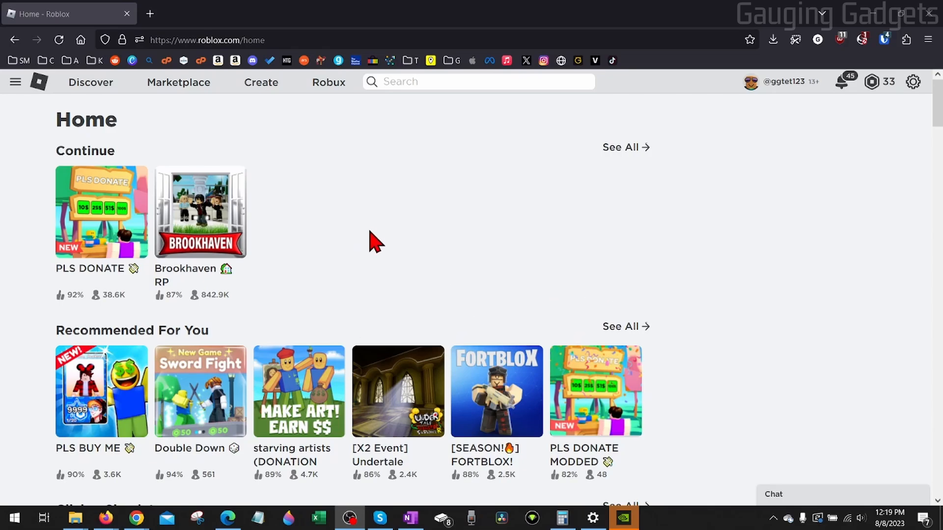
pyautogui.moveTo(415, 239)
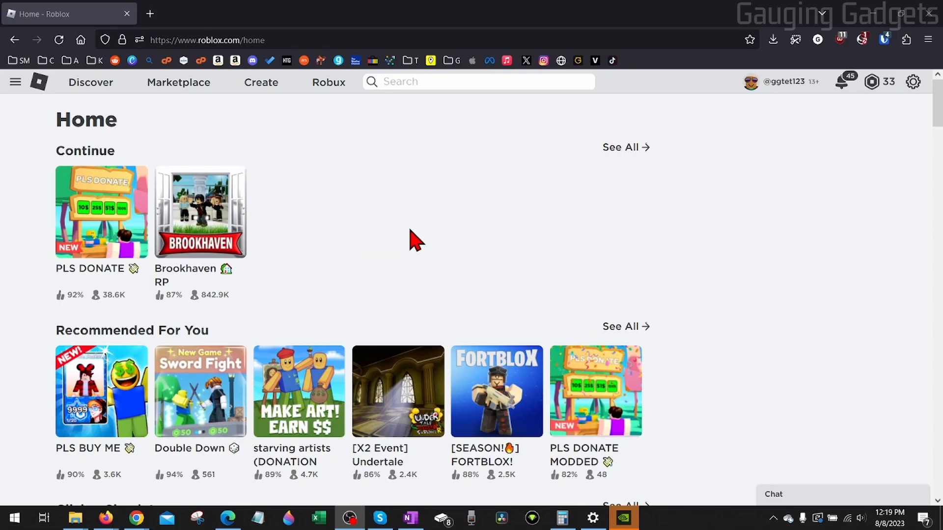
pyautogui.moveTo(424, 236)
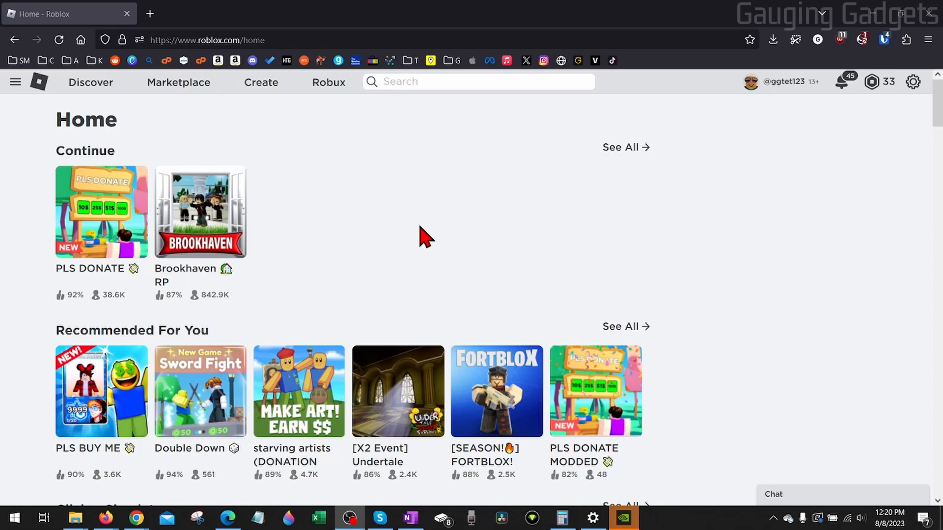
pyautogui.moveTo(394, 268)
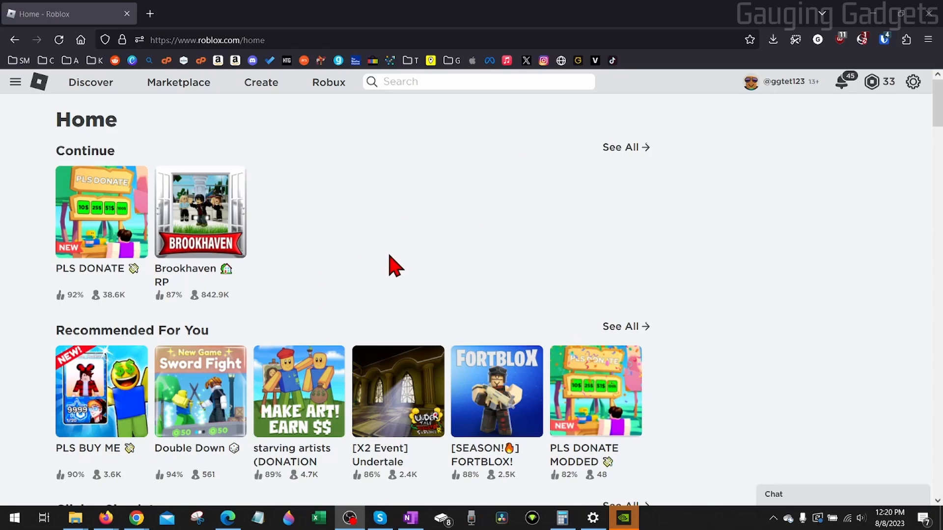
pyautogui.moveTo(412, 227)
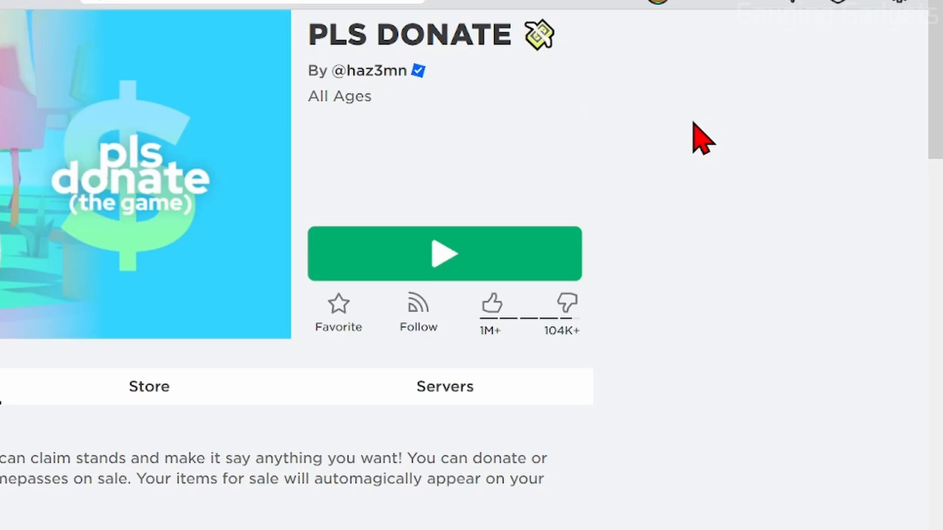
pyautogui.moveTo(754, 345)
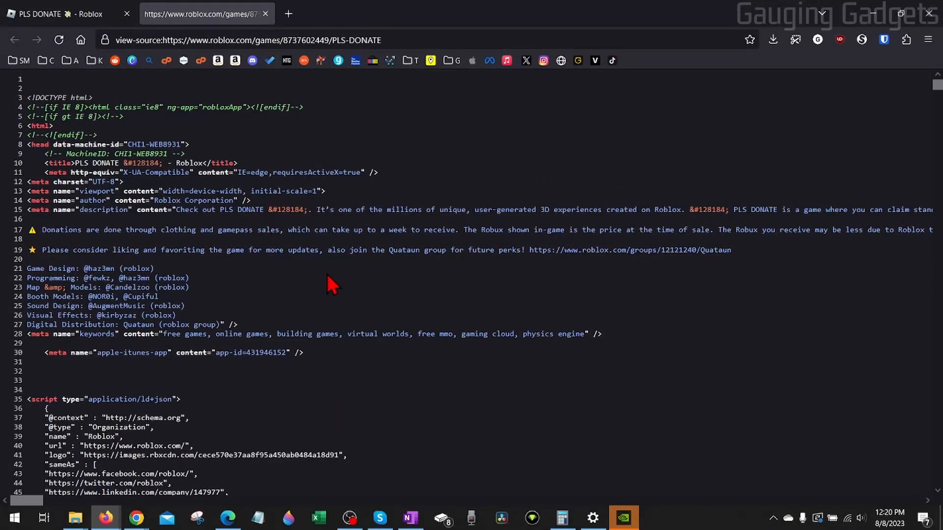
# - Search the PLS DONATE page source for 'universe-id' with all matches highlighted
pyautogui.press('ctrl+f')
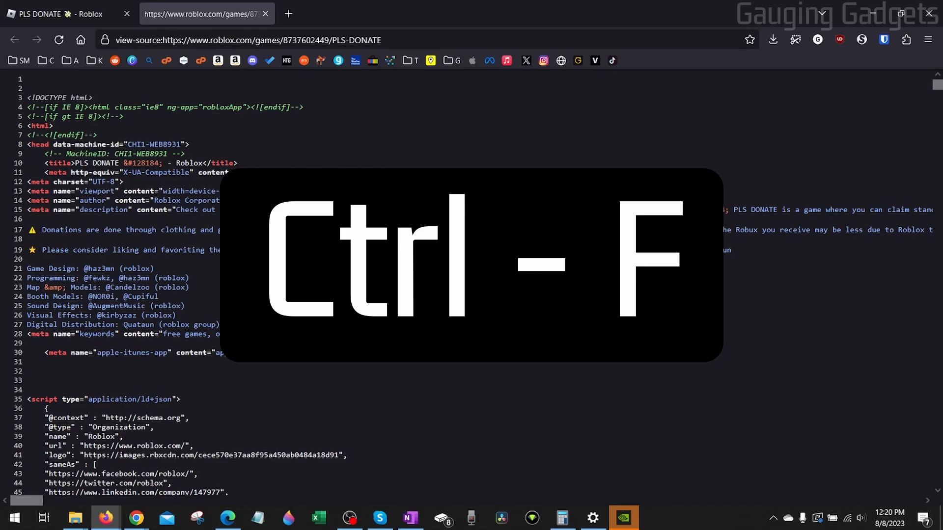
pyautogui.write('universe-id')
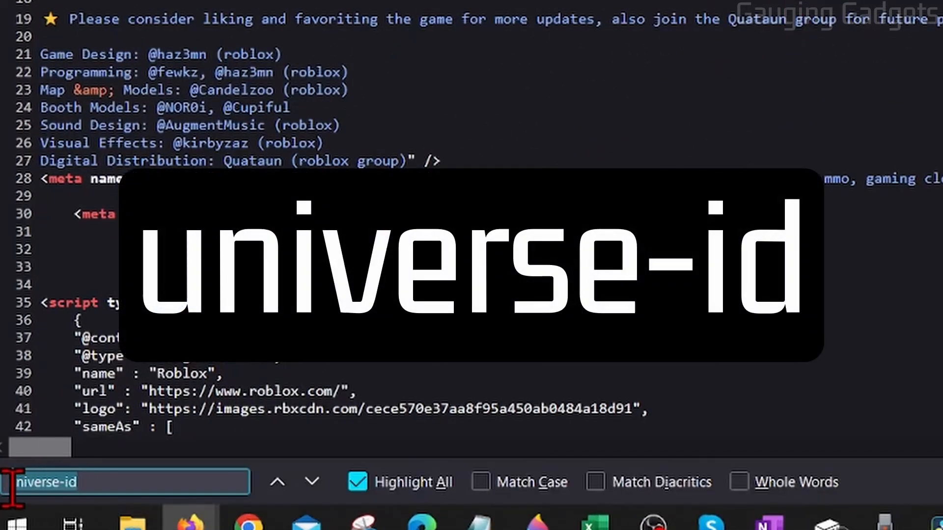
pyautogui.click(93, 482)
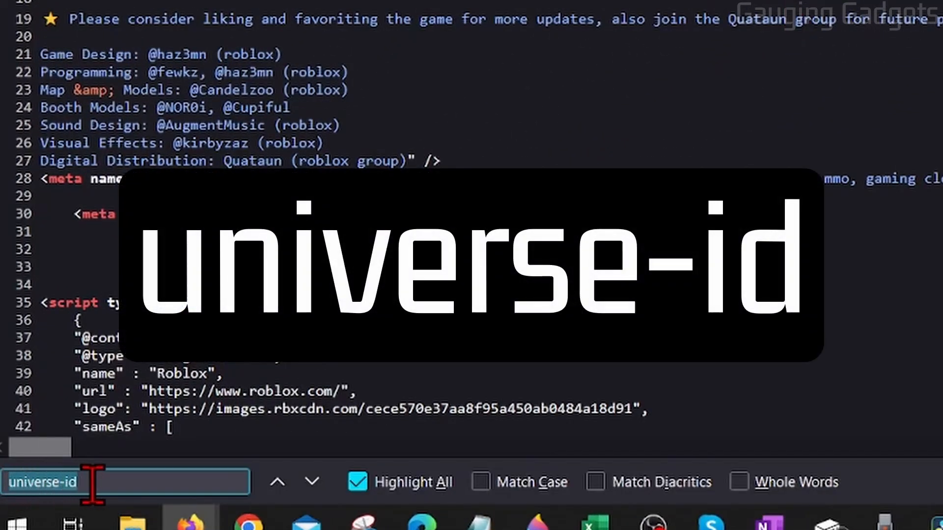
pyautogui.click(311, 481)
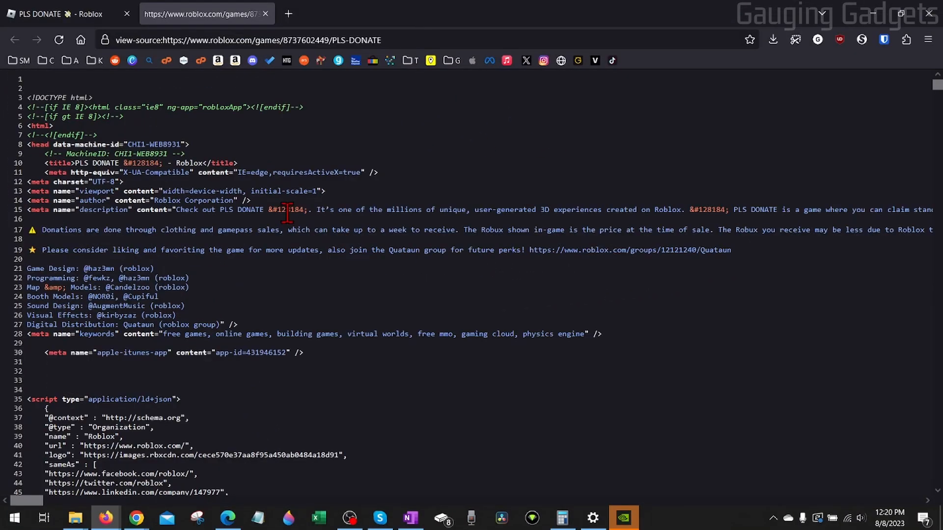
pyautogui.moveTo(330, 284)
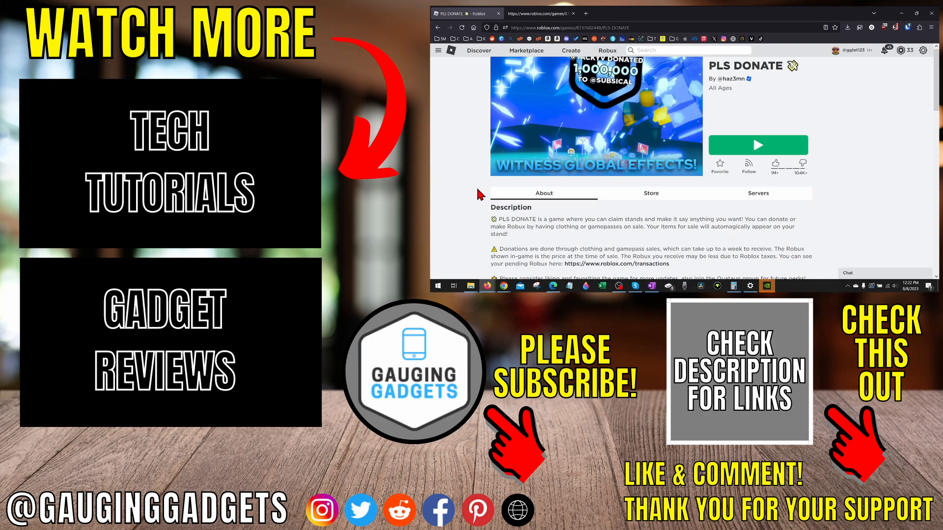
pyautogui.moveTo(481, 204)
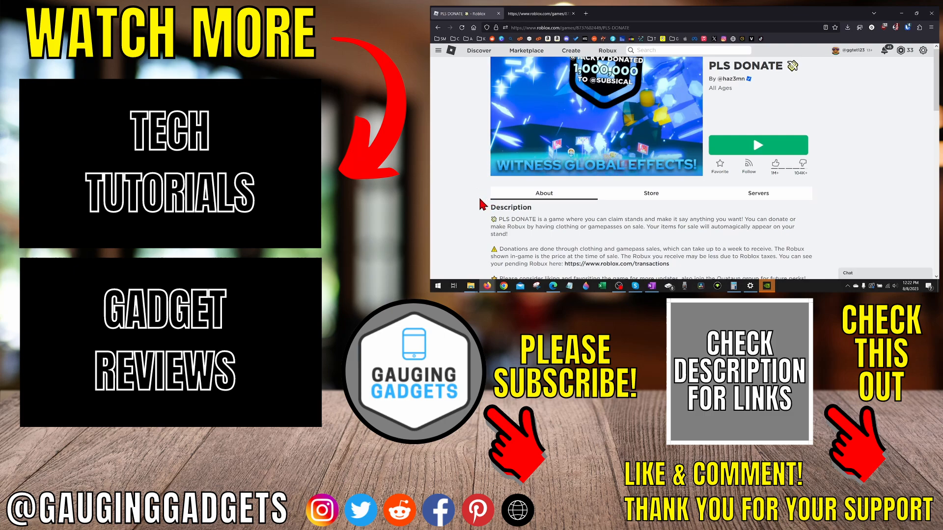